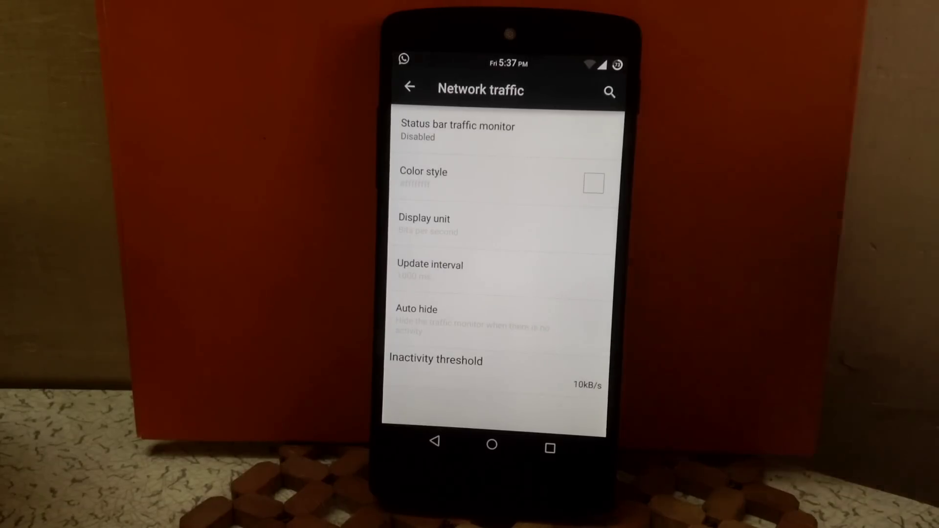
- Show the Clock and date options: clock and date visible, default color, center alignment
left_click(409, 87)
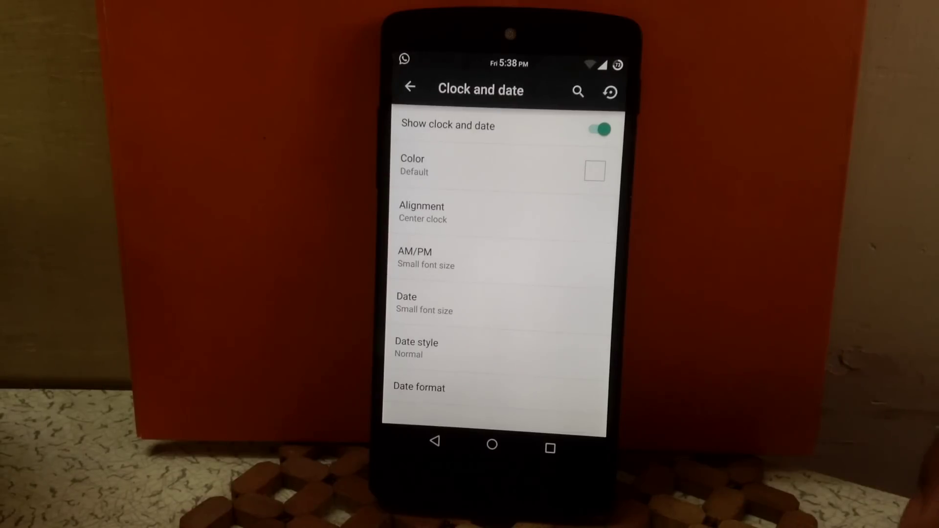
- Return to the Status bar settings and reach the quick settings tile list
left_click(418, 387)
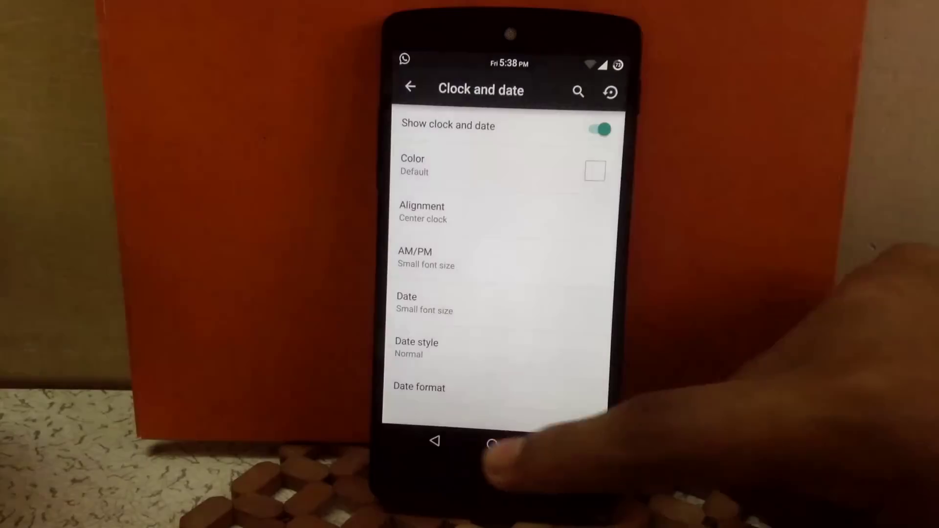
left_click(411, 88)
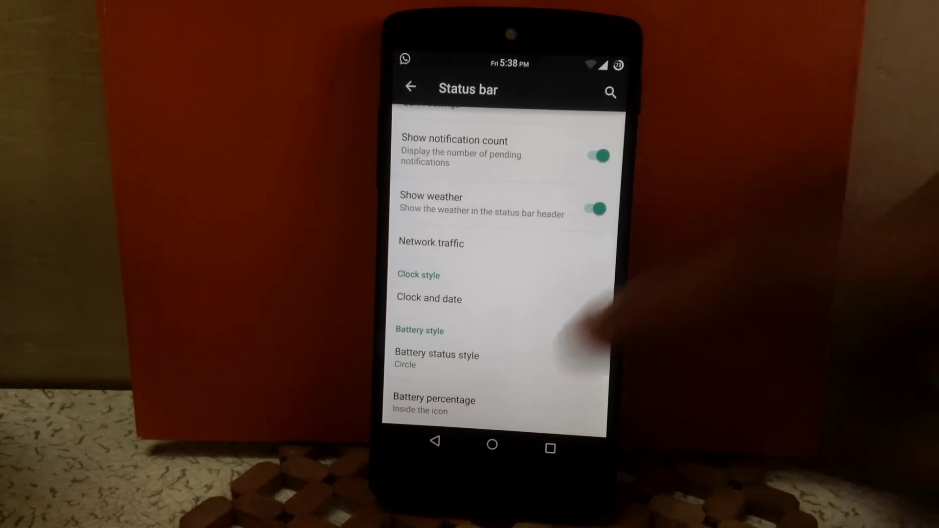
left_click(436, 354)
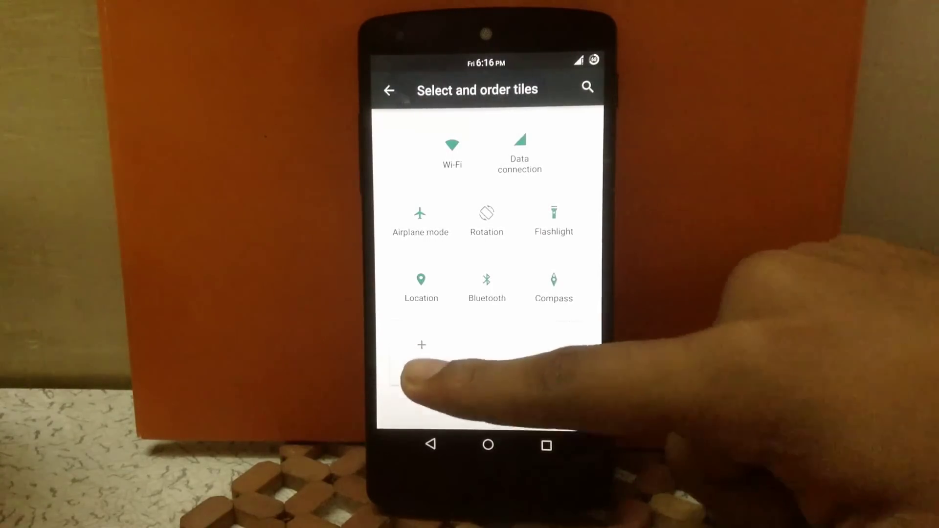
- Review tiles like Wi-Fi, Flashlight and Compass; expand Location with Battery saving mode
left_click(421, 345)
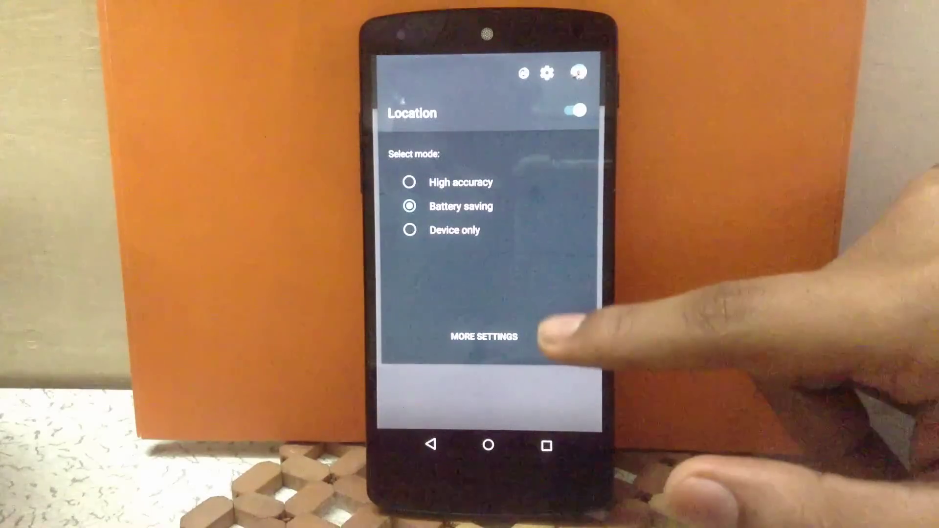
left_click(484, 336)
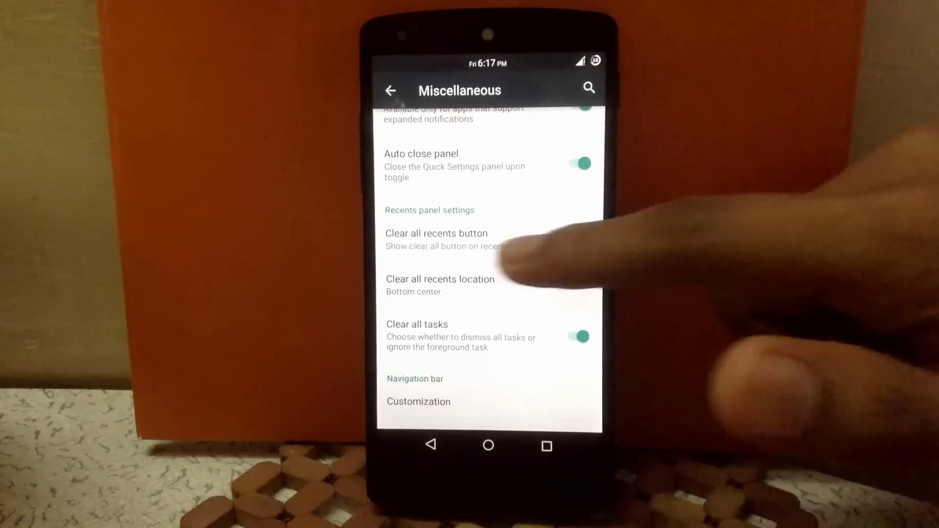
- Browse recents, navigation bar and animation options, then view Heads up notifications (6-second time out)
left_click(440, 279)
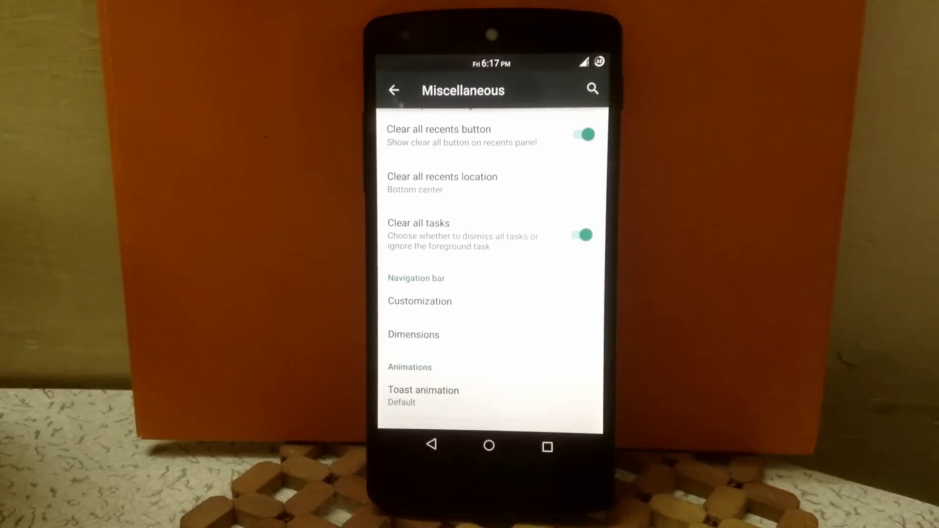
left_click(419, 301)
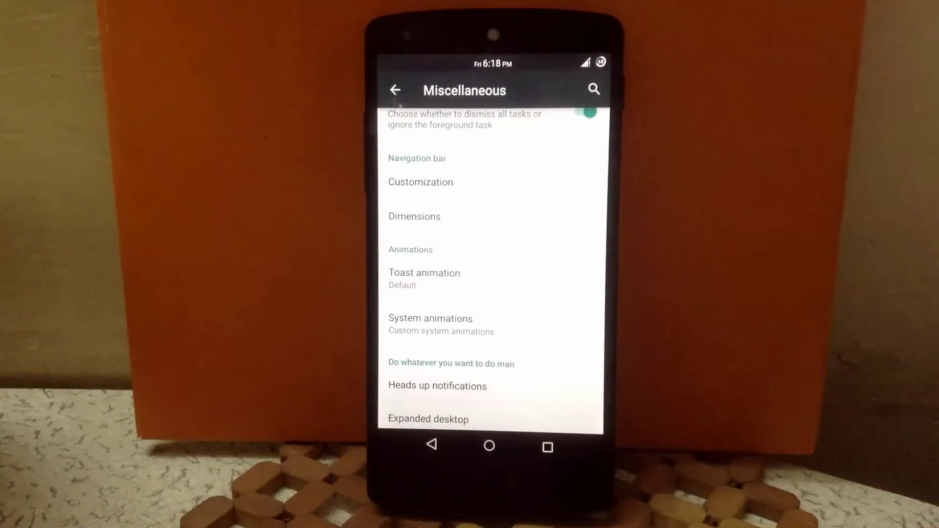
left_click(425, 273)
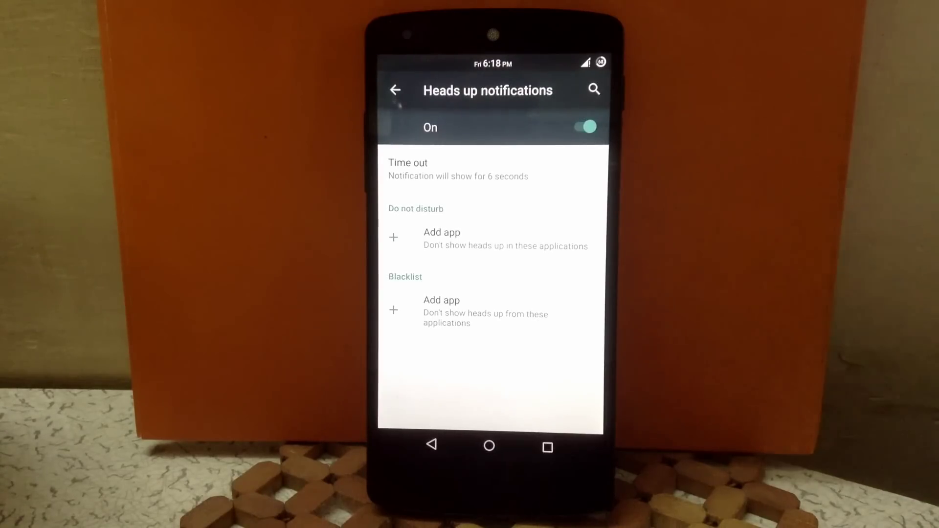
- Leave Heads up notifications and view Expanded desktop, with enabled-for-all off
left_click(395, 90)
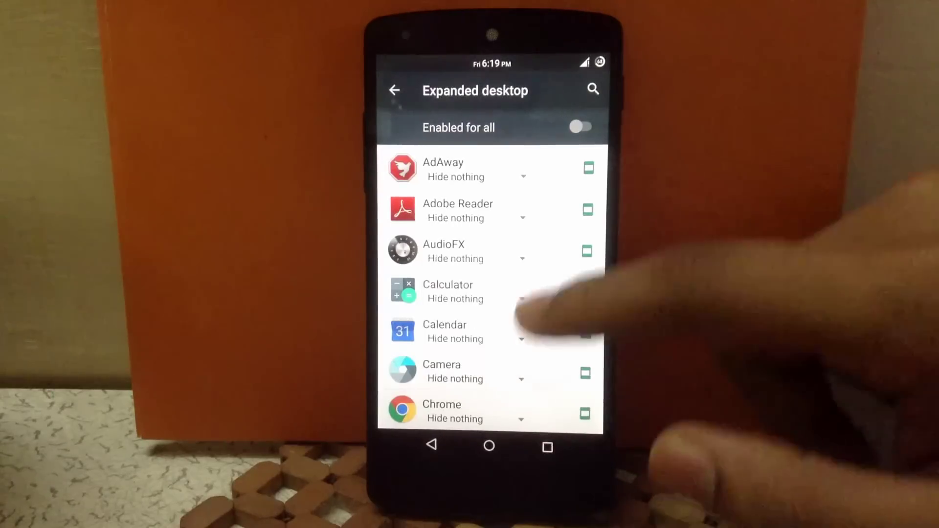
- View Screen recorder: recording and external audio off, 720x1280 video at 4 MB/s
left_click(398, 90)
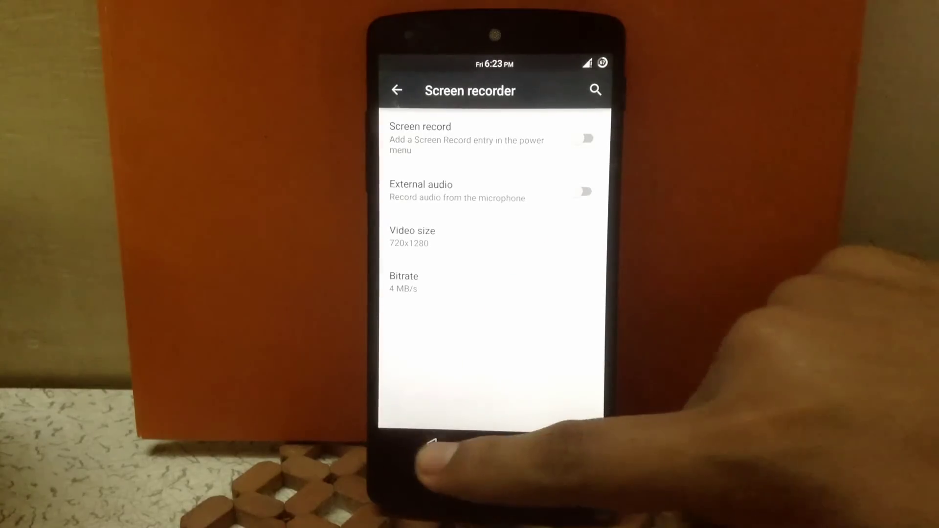
- Return to the main Settings list and scroll through the Device and Personal sections
left_click(398, 90)
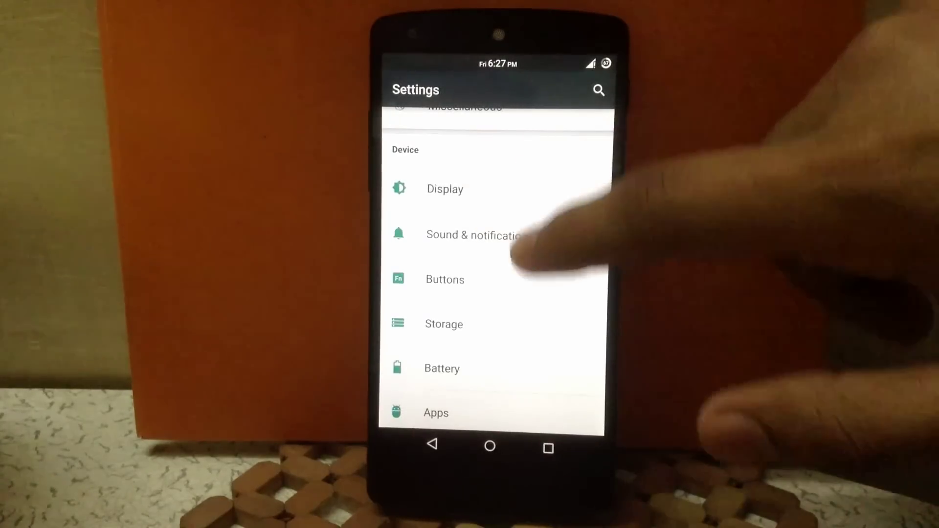
left_click(445, 189)
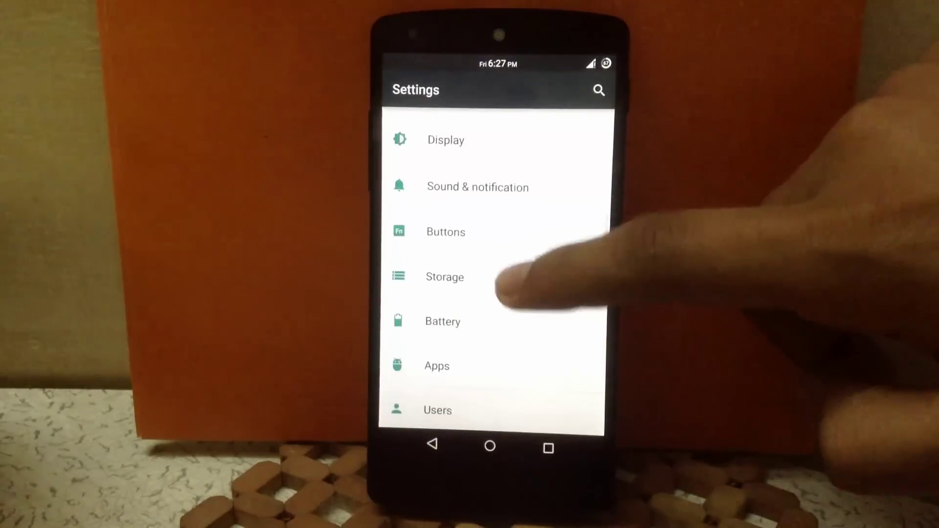
left_click(446, 232)
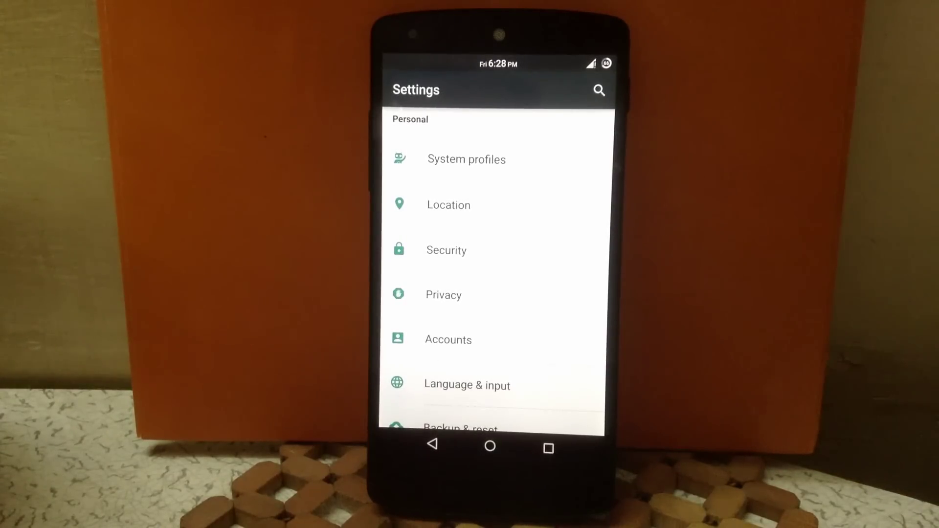
scroll("up", 3)
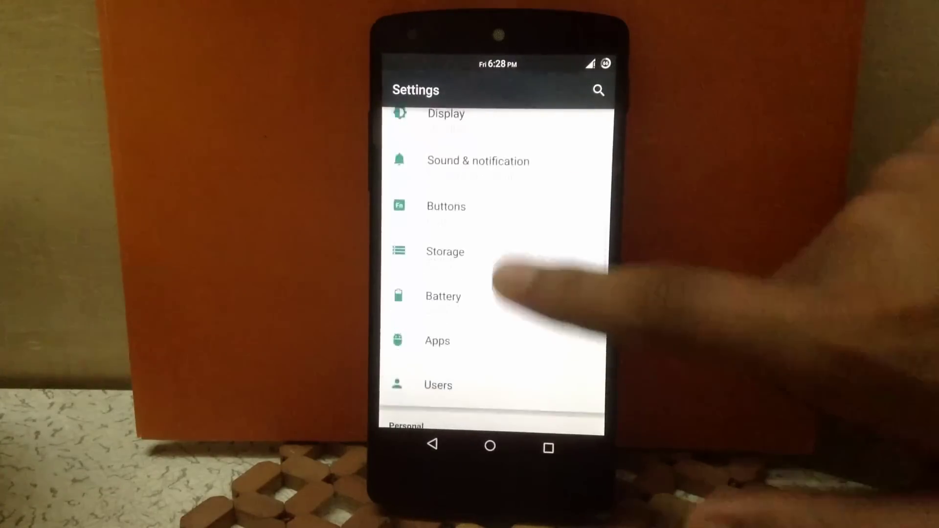